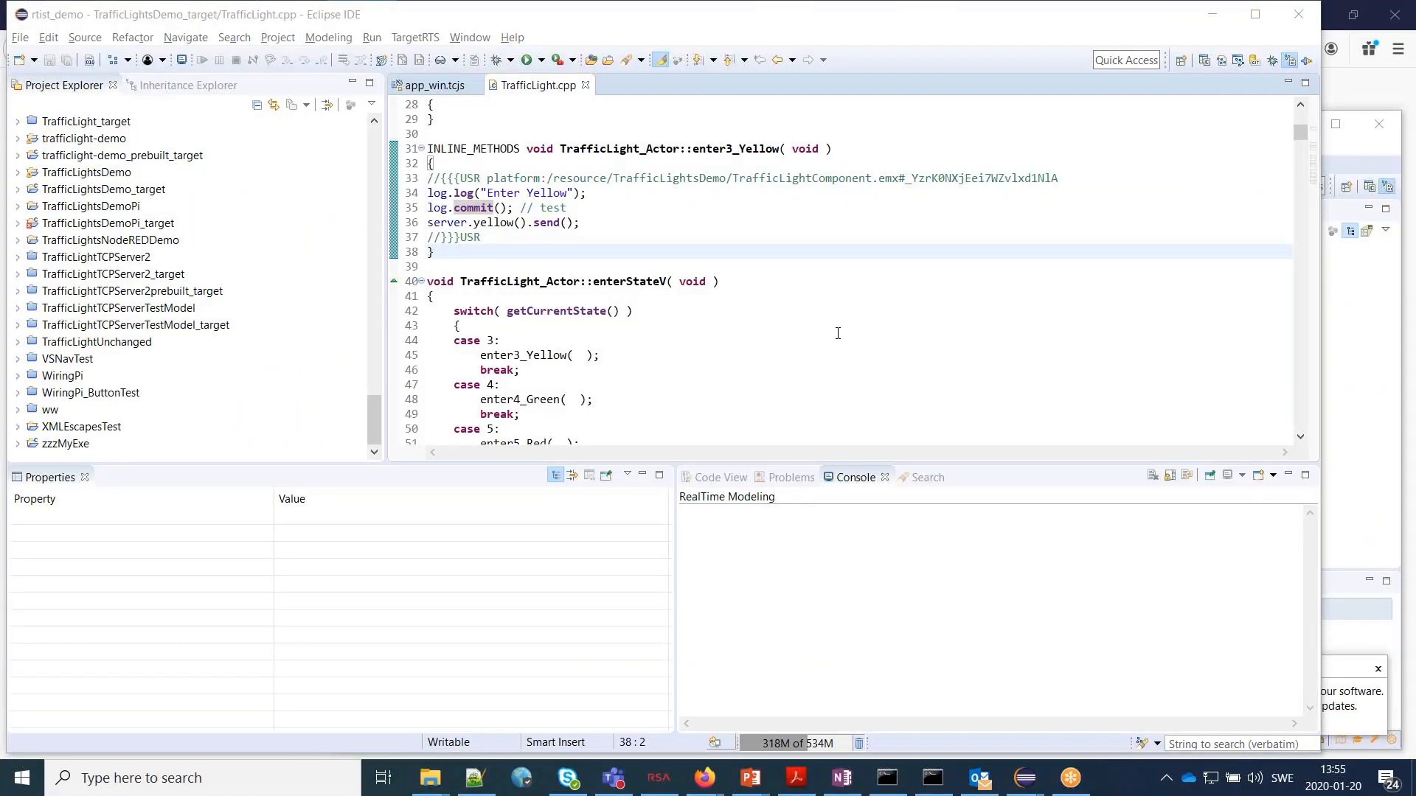
mouse_move(920, 374)
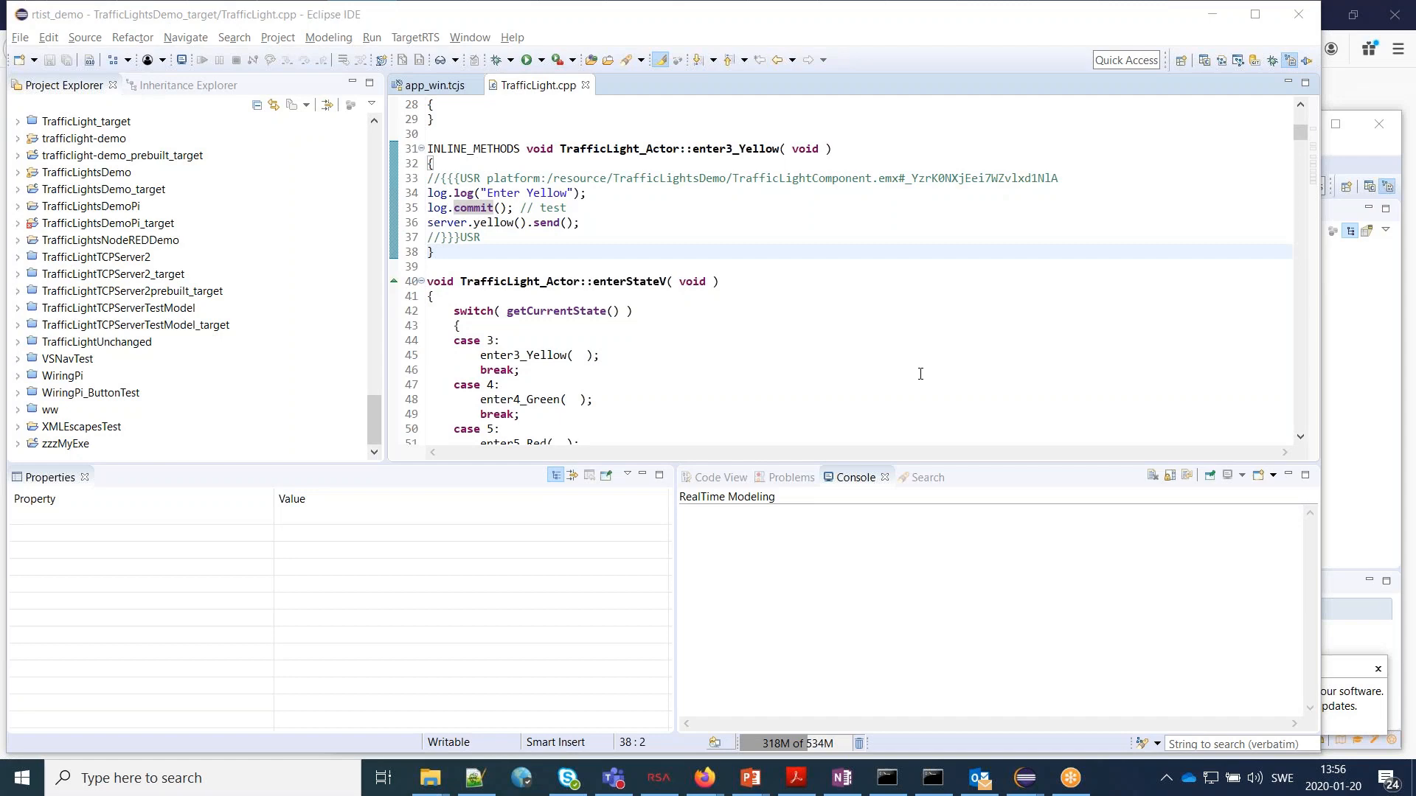
mouse_move(878, 411)
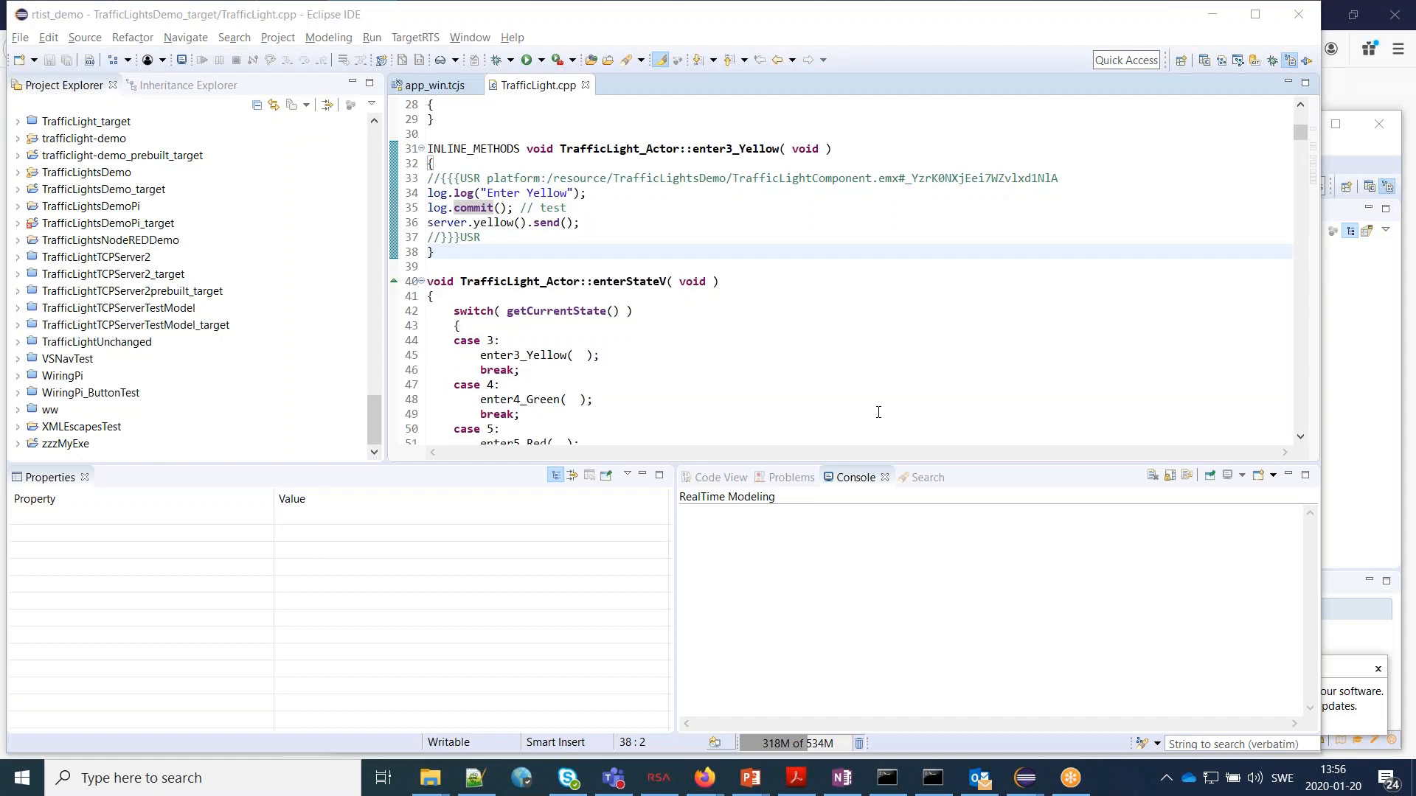
mouse_move(1023, 777)
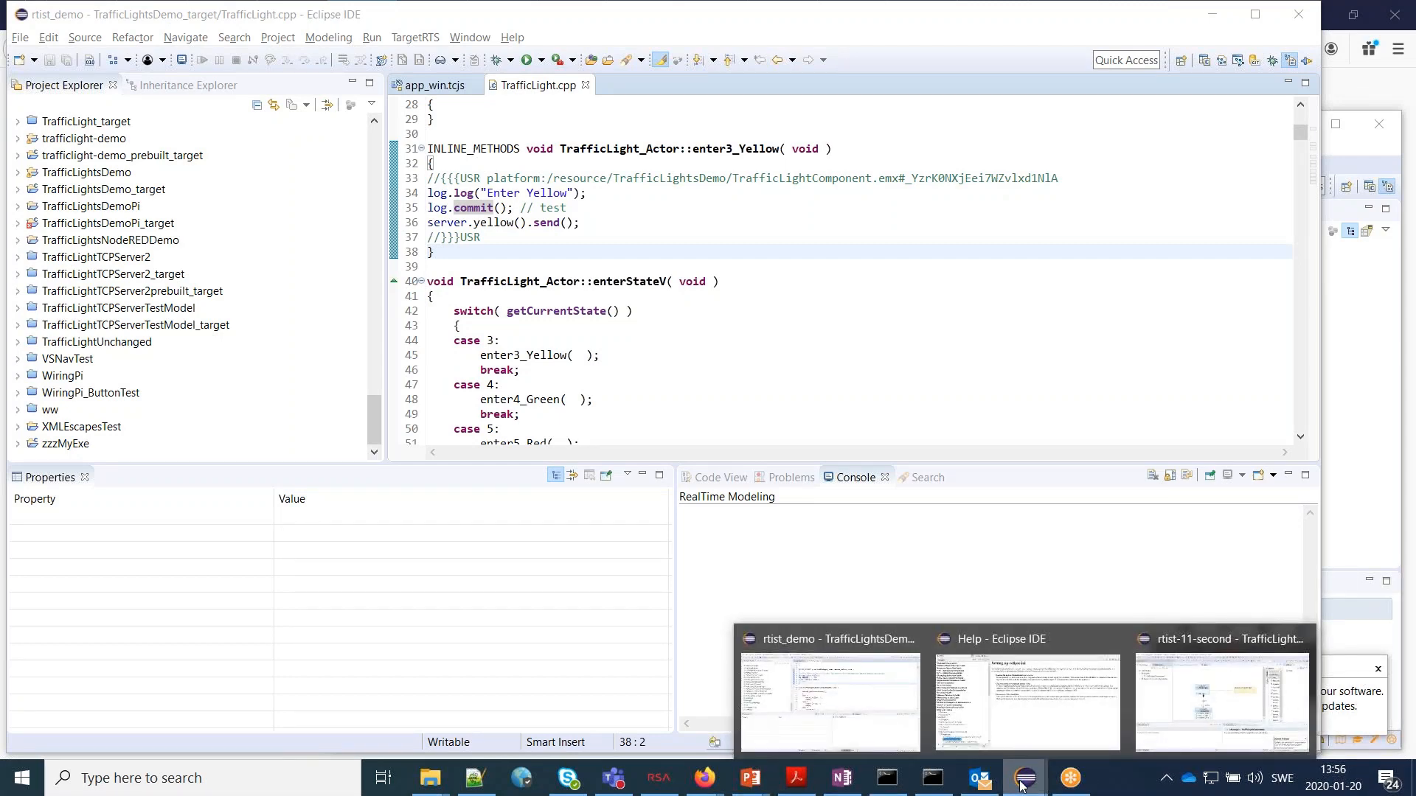
Bring the rtist-11-second TrafficLight workspace window forward and maximize it.
click(1221, 700)
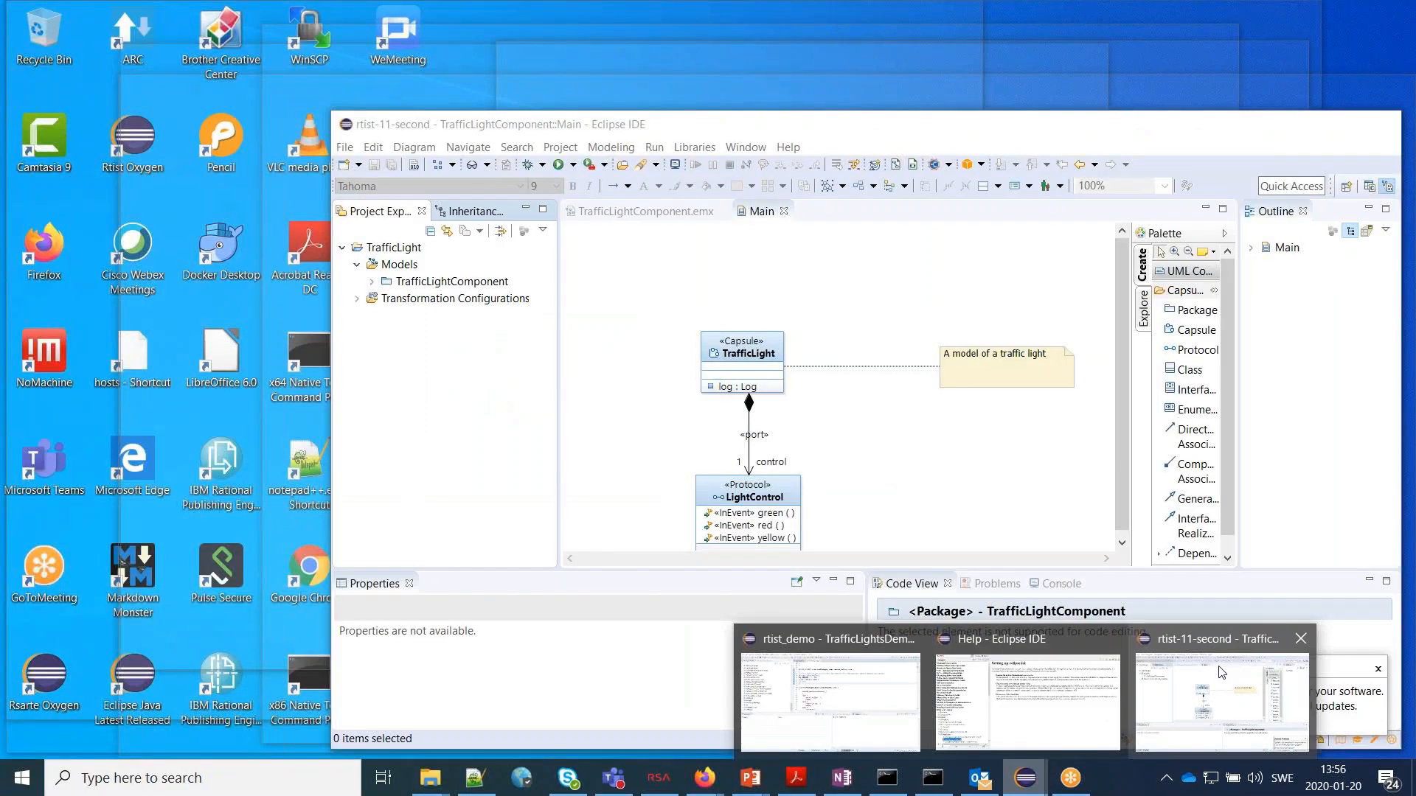
click(1220, 700)
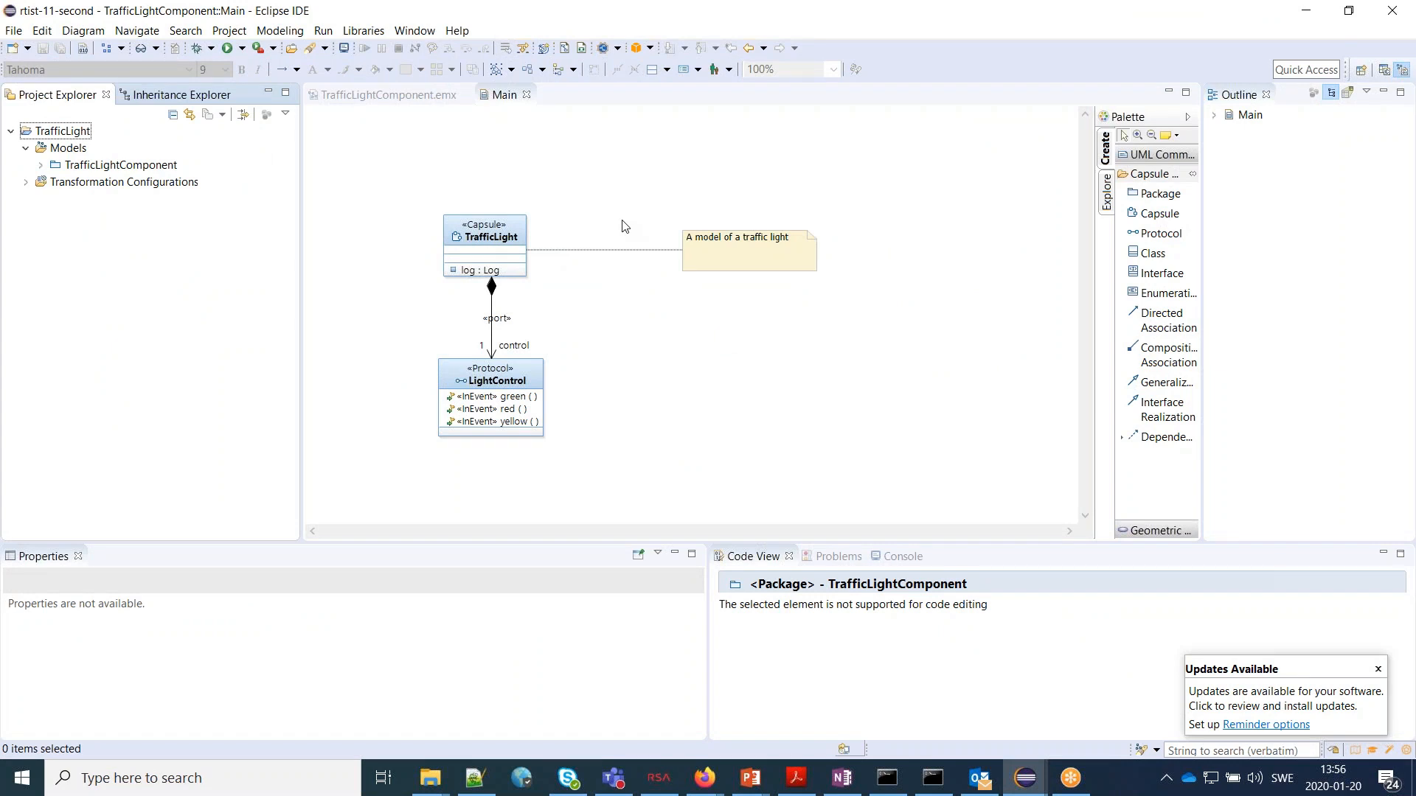
mouse_move(629, 221)
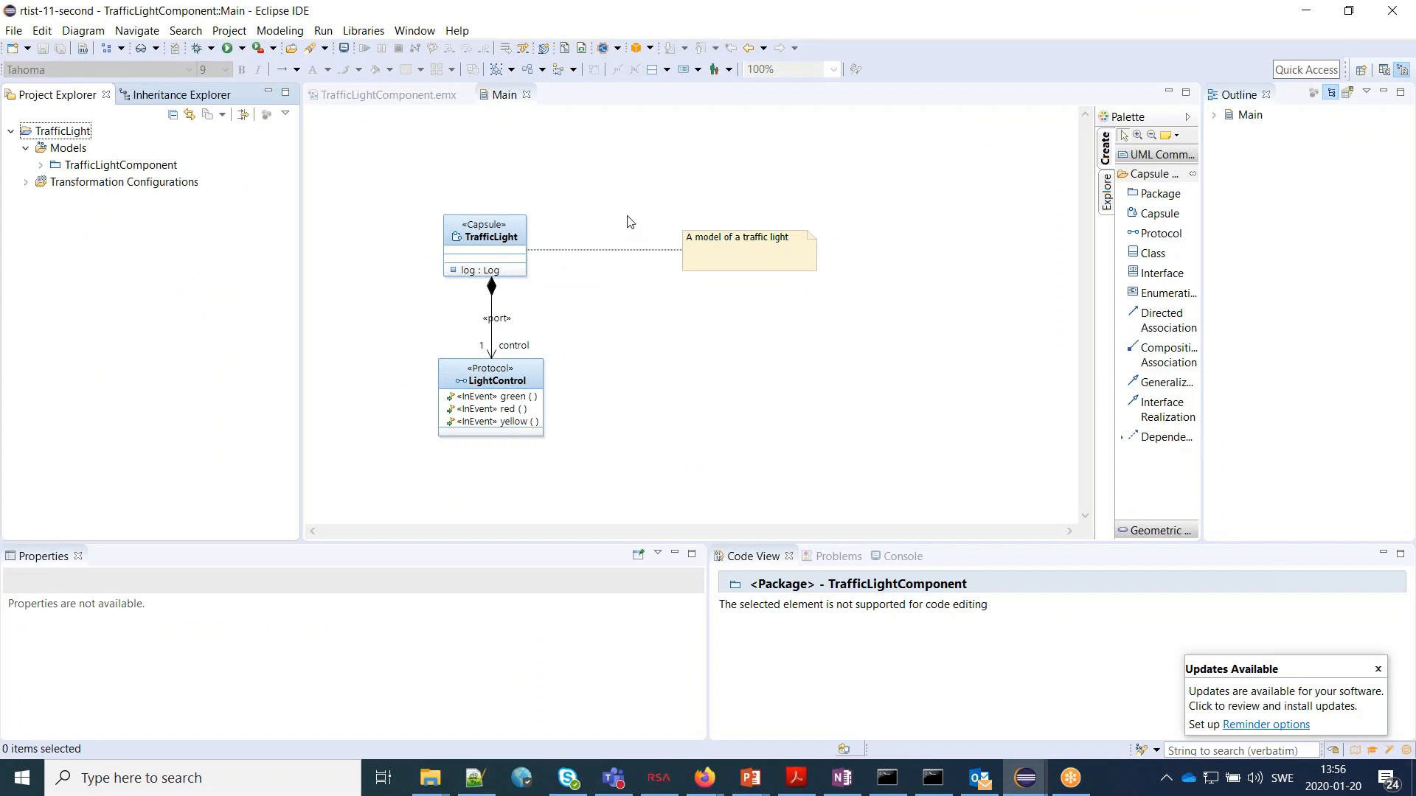
mouse_move(542, 169)
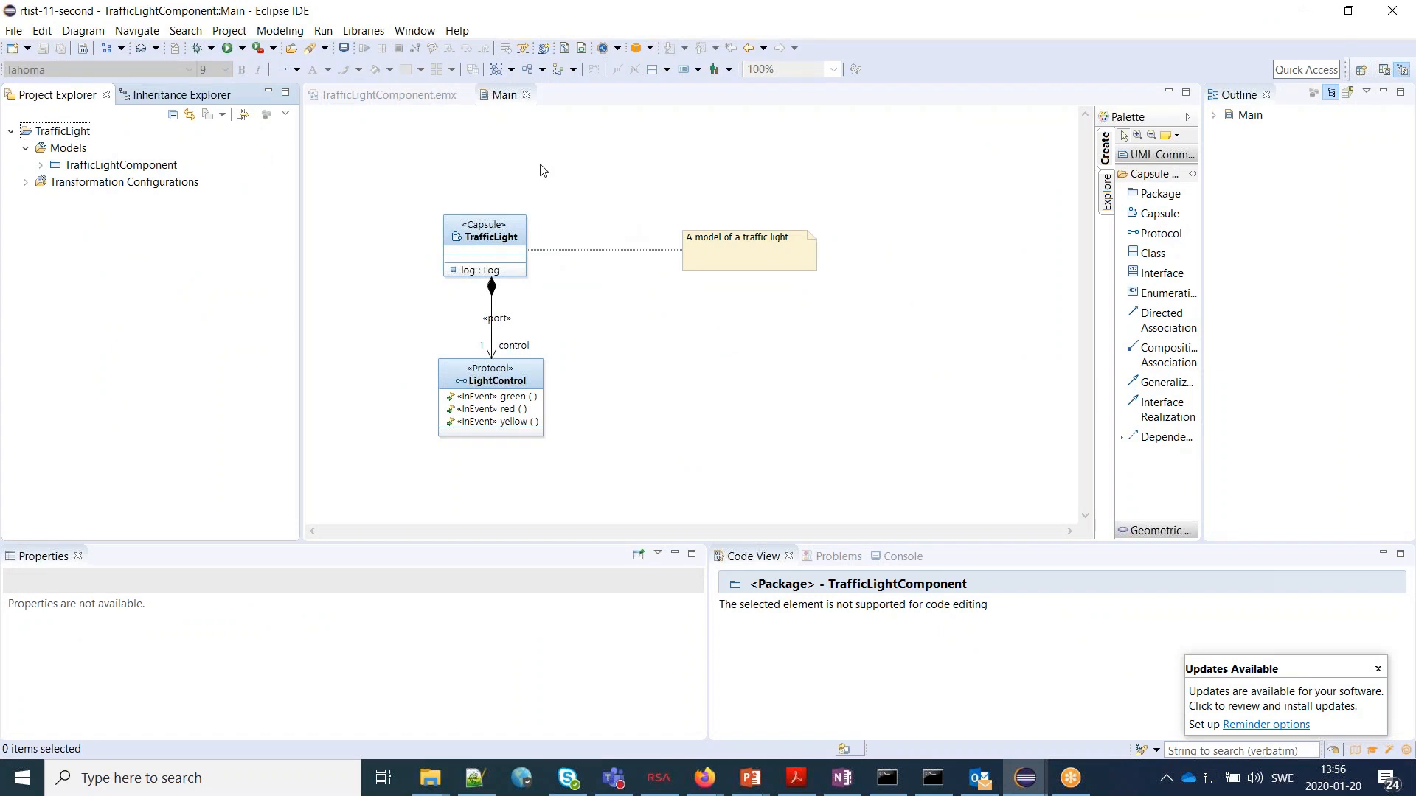
mouse_move(222, 233)
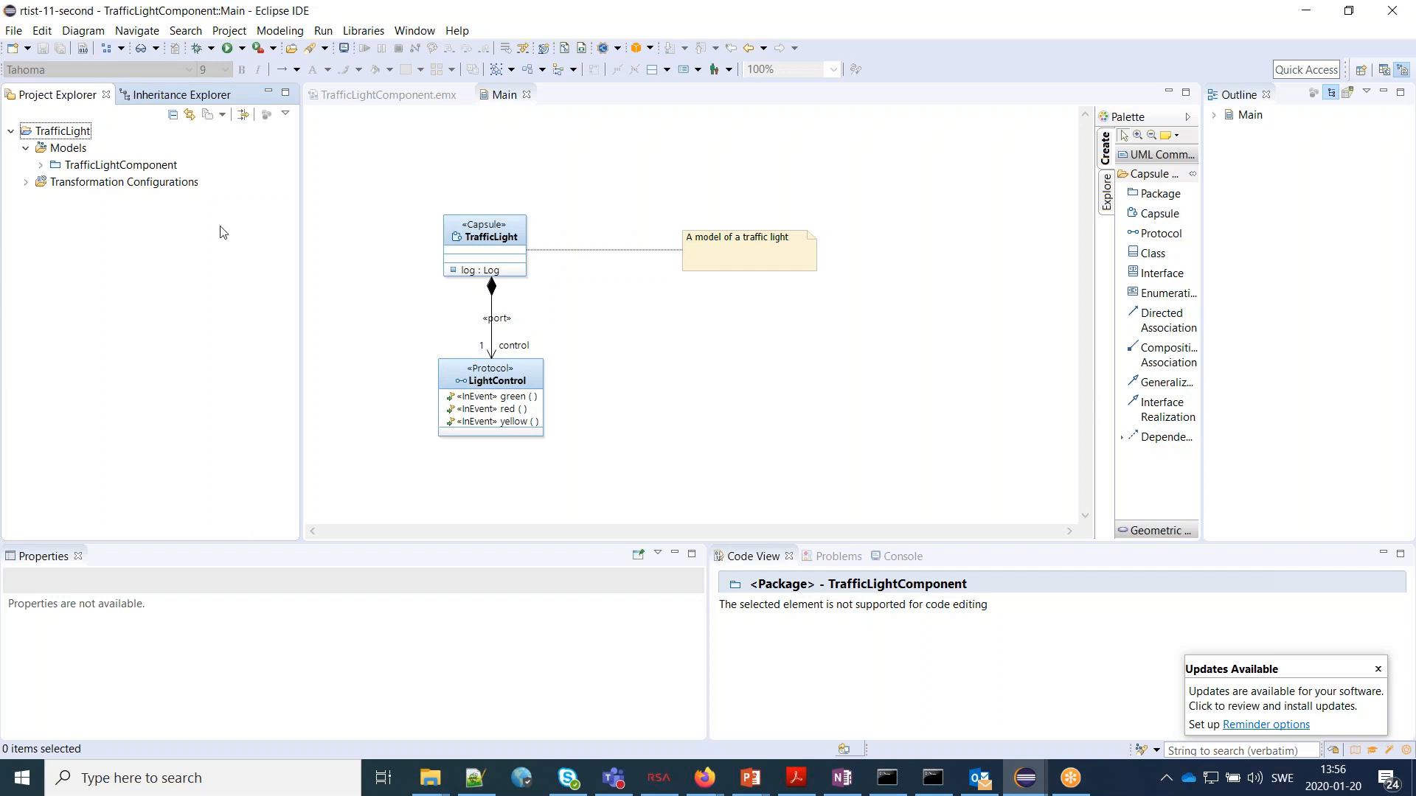
click(13, 29)
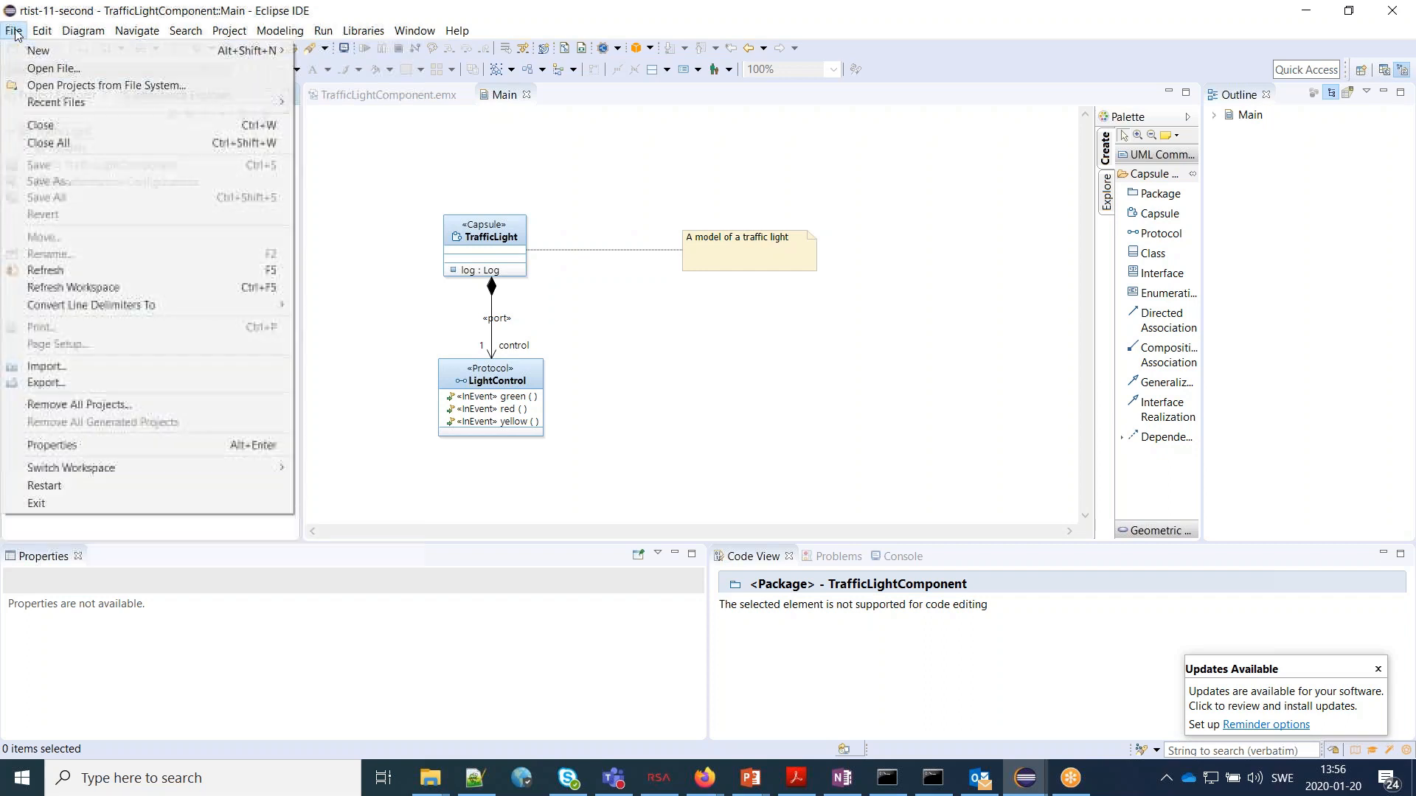
mouse_move(45, 367)
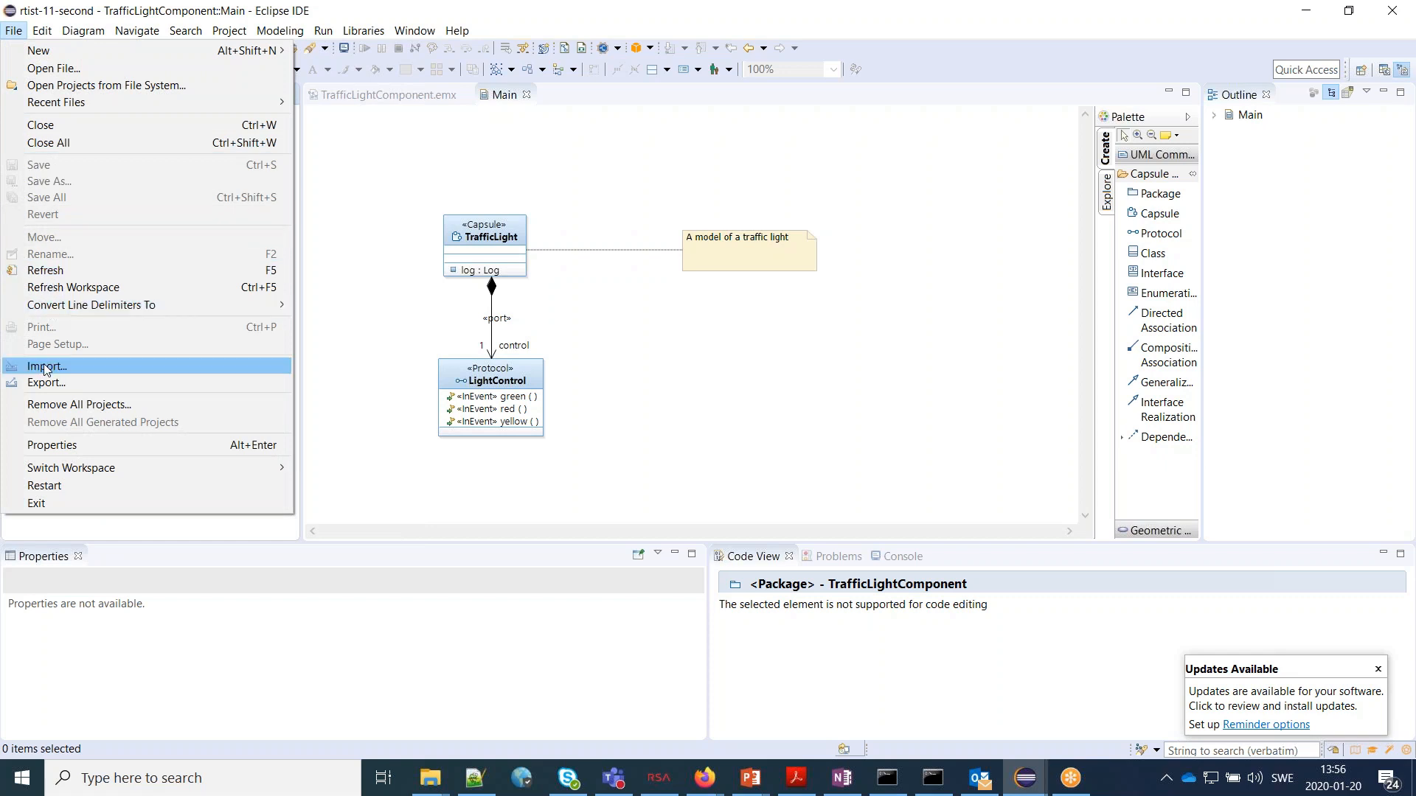
click(45, 367)
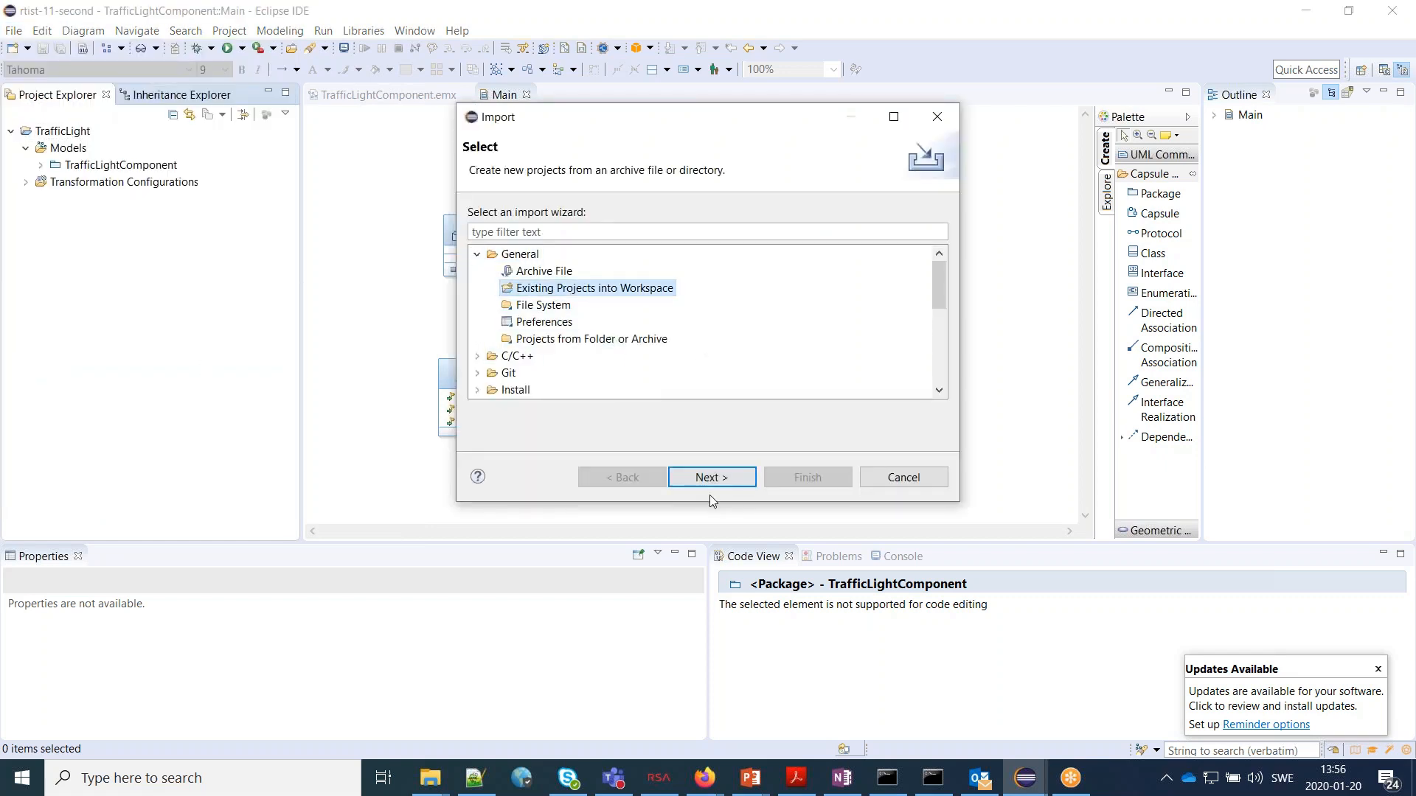
click(710, 478)
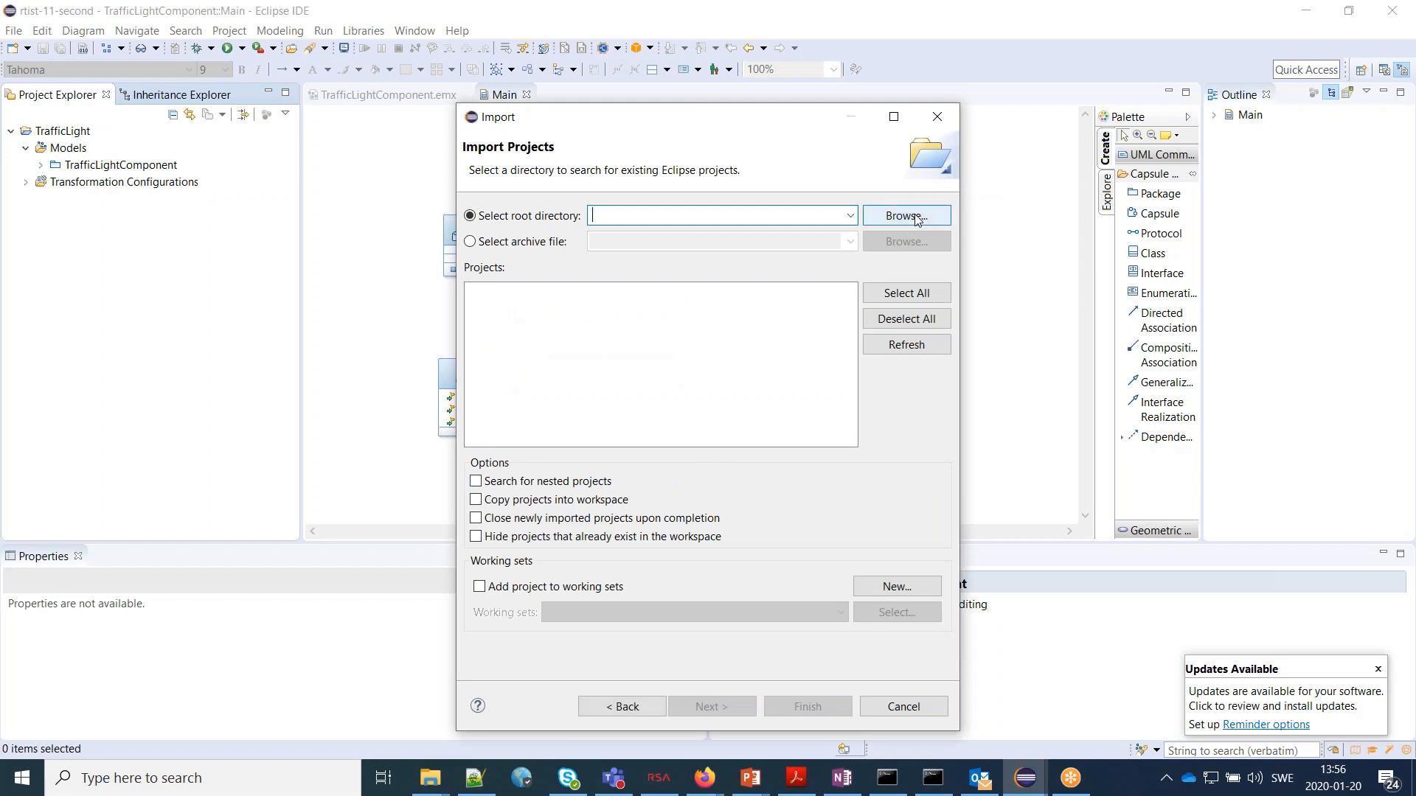
click(905, 214)
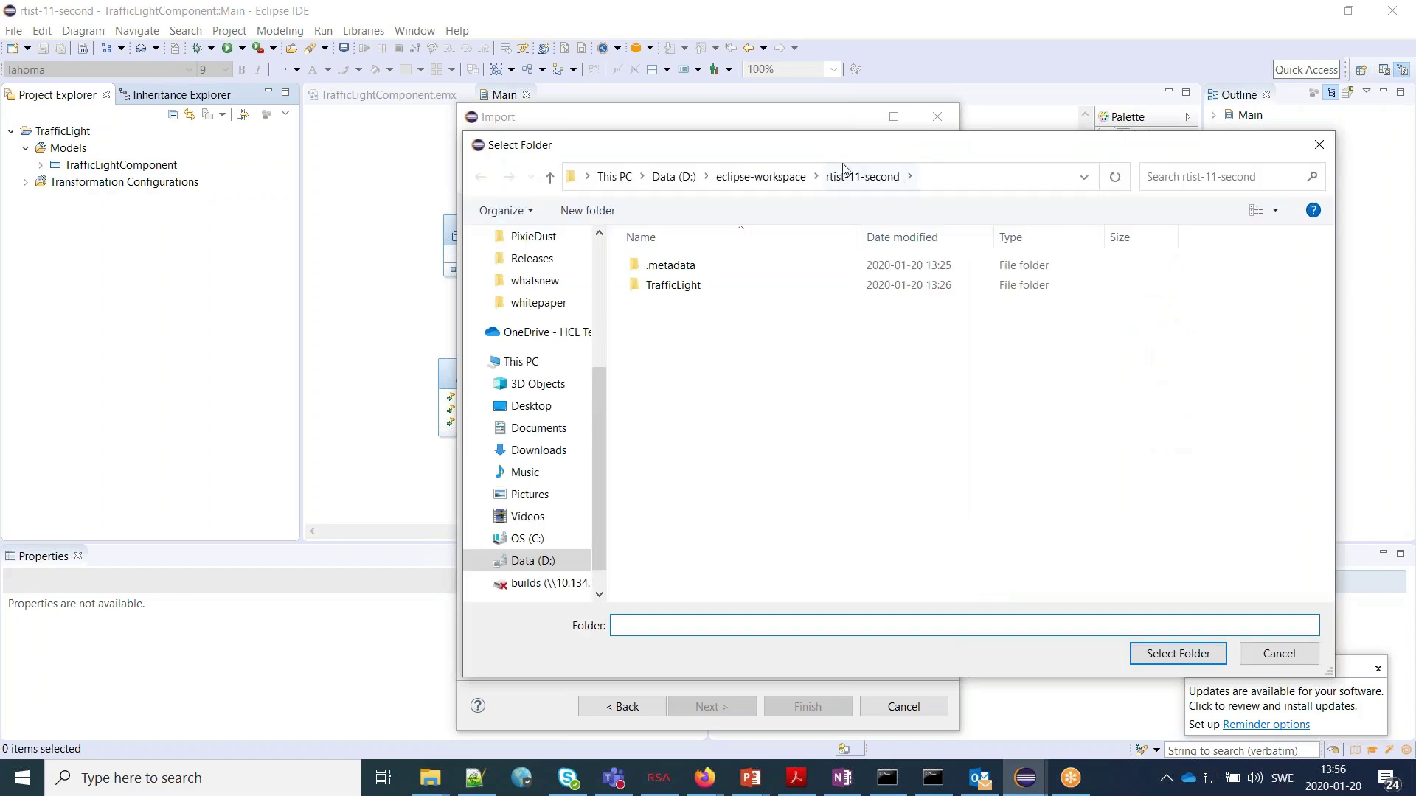
click(1276, 653)
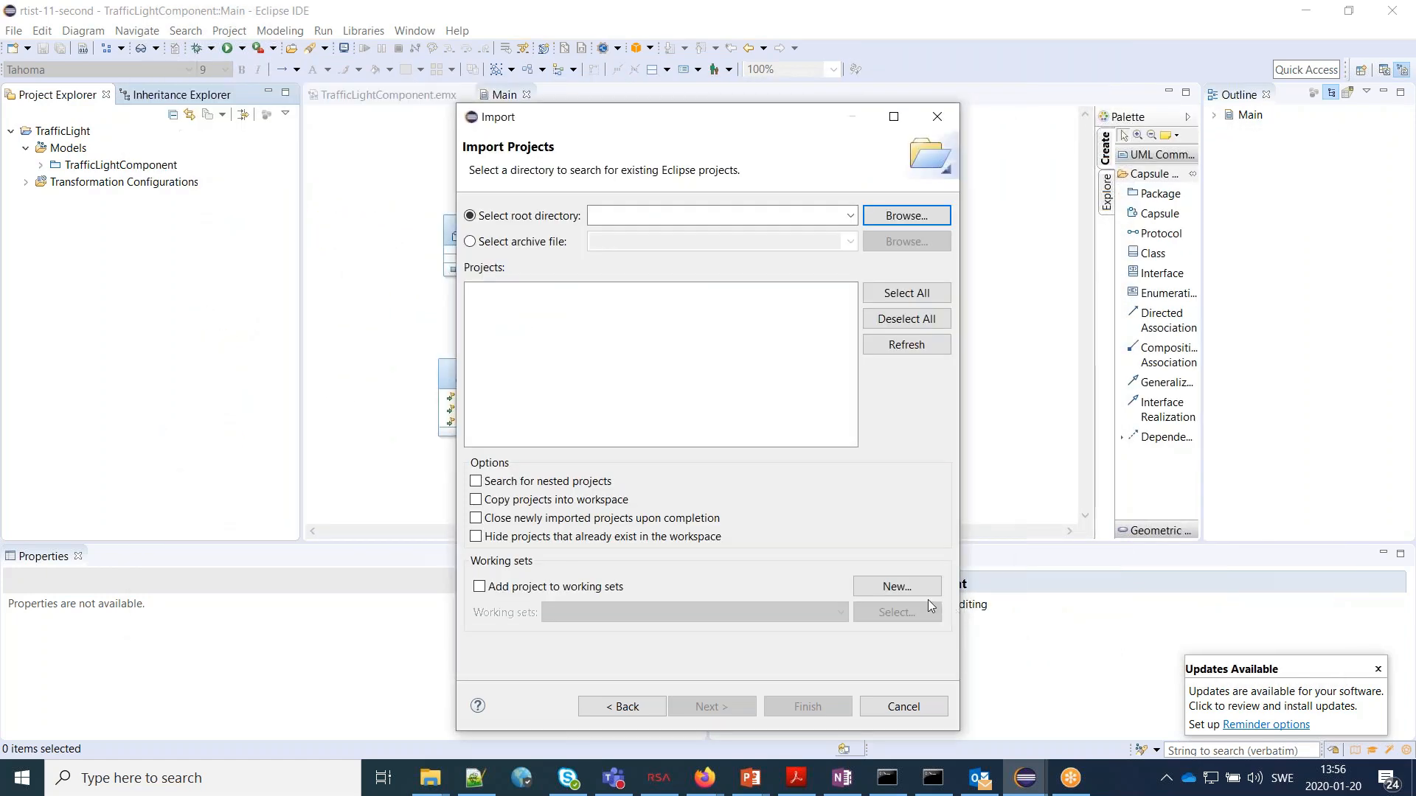
click(902, 706)
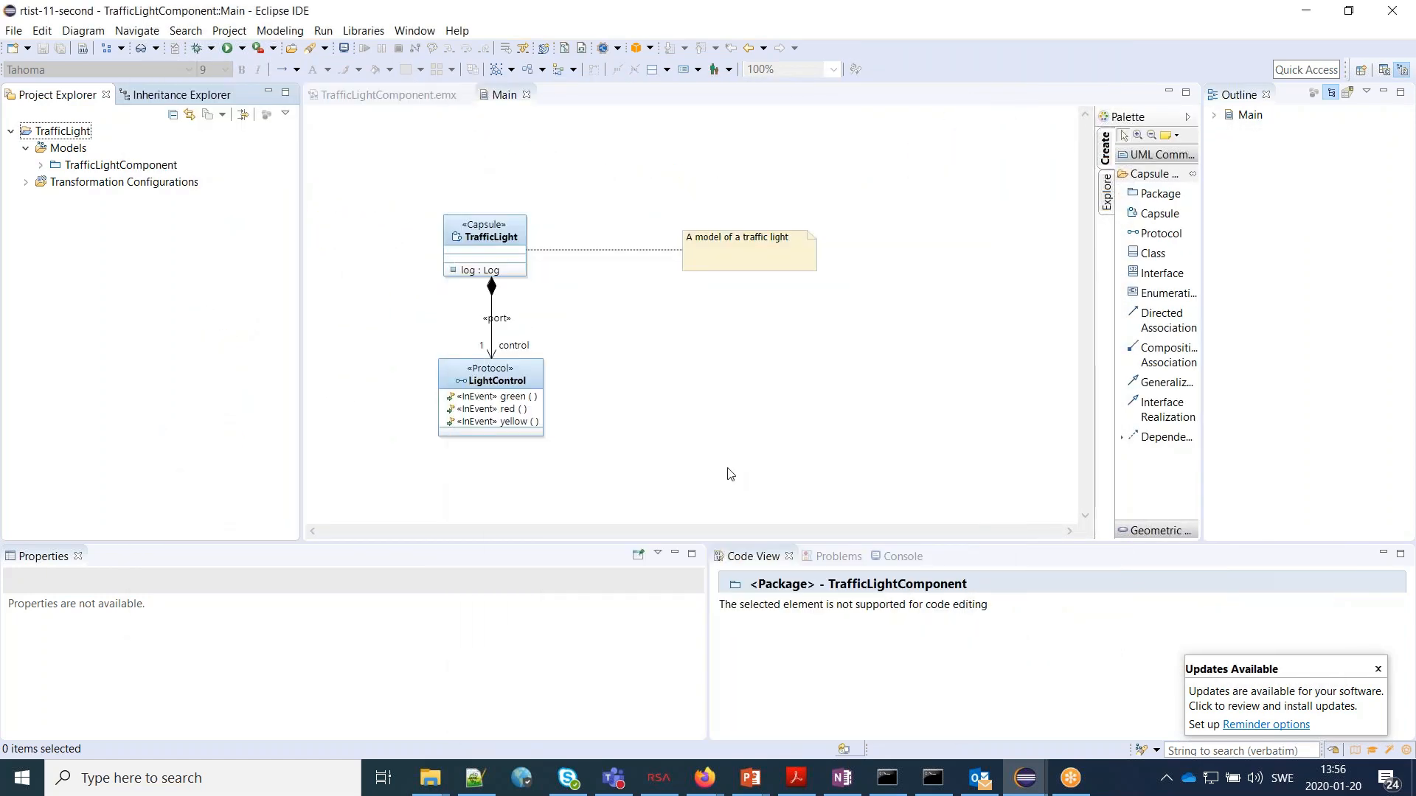
mouse_move(368, 146)
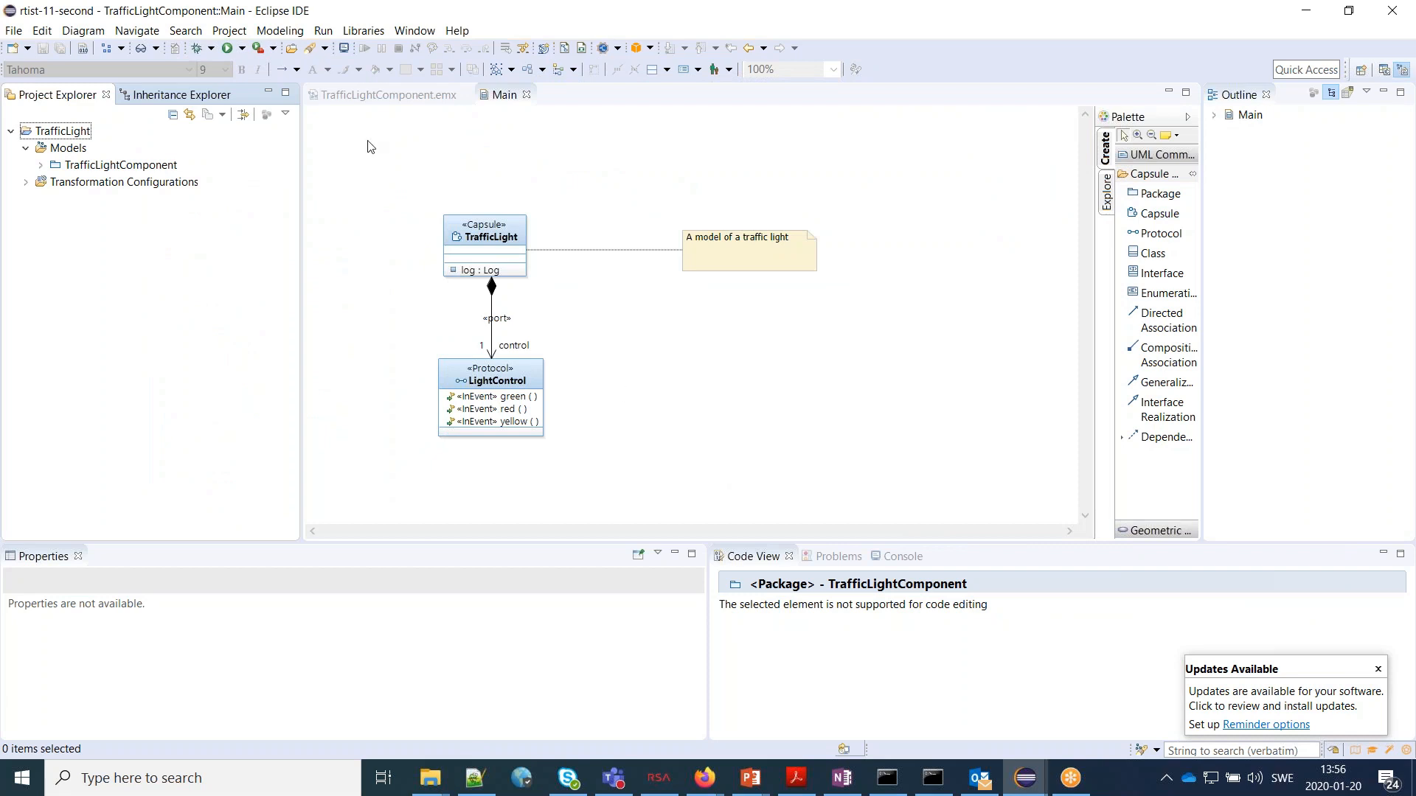
mouse_move(362, 29)
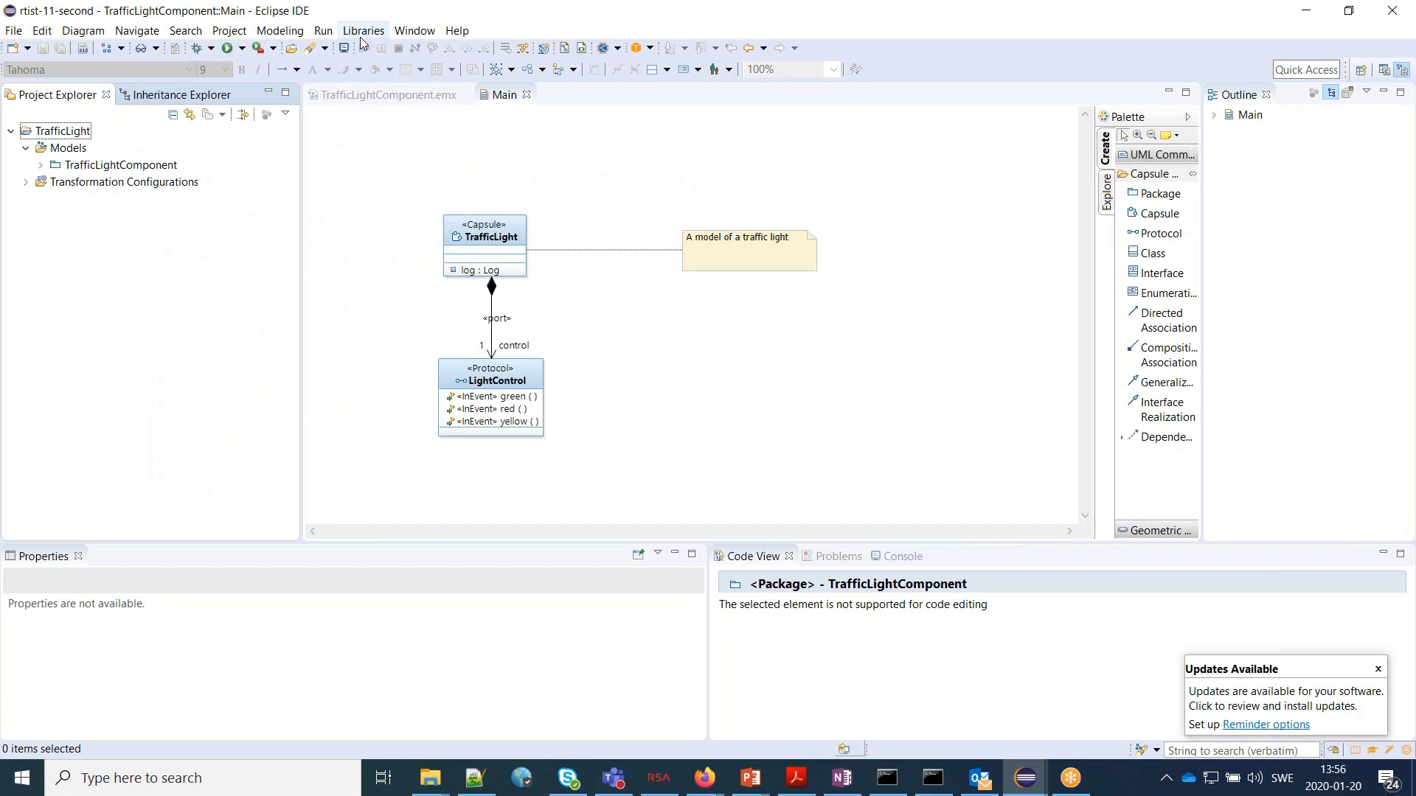
Show the Libraries menu with Import Connexis Library, TargetRTS Wizard and Import TCPServer Library.
click(362, 29)
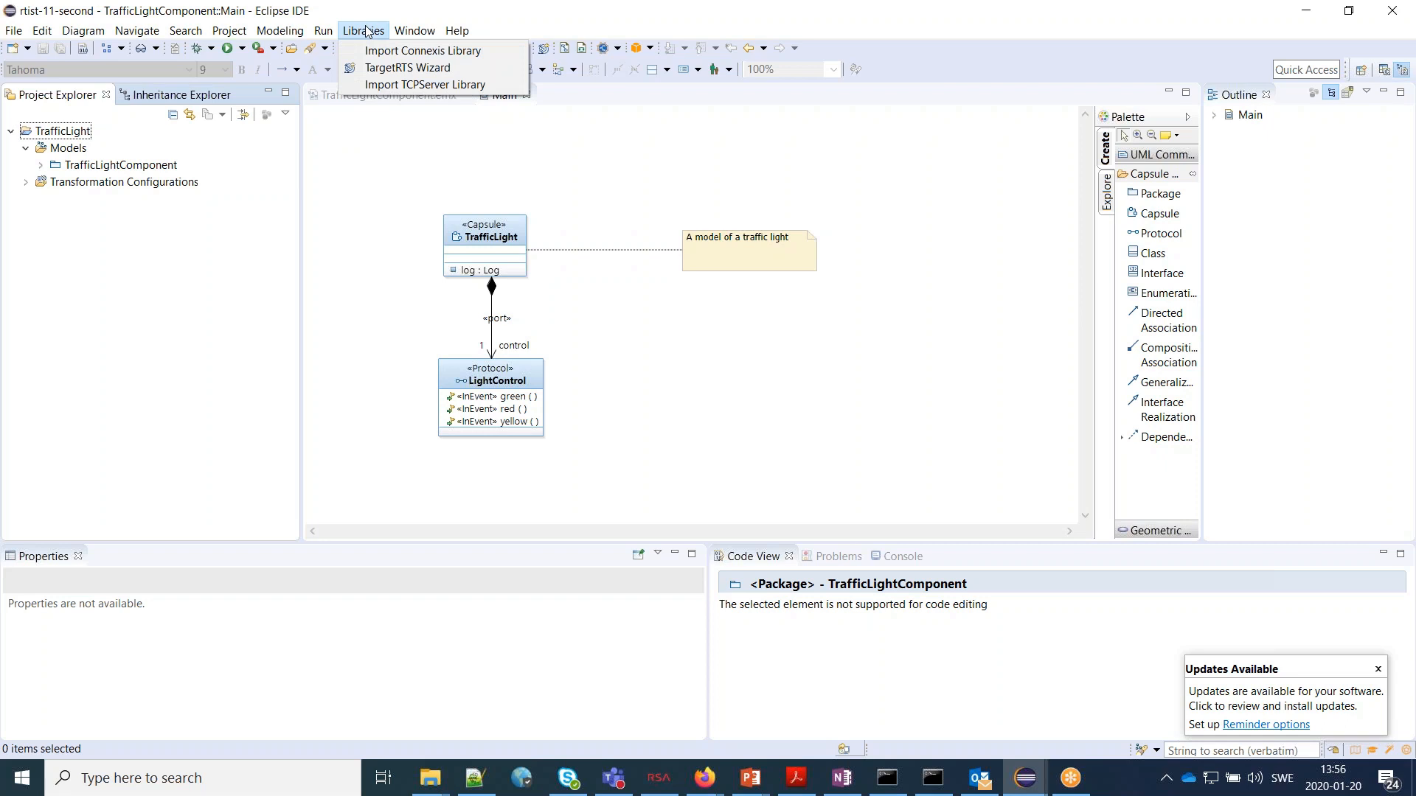
mouse_move(407, 68)
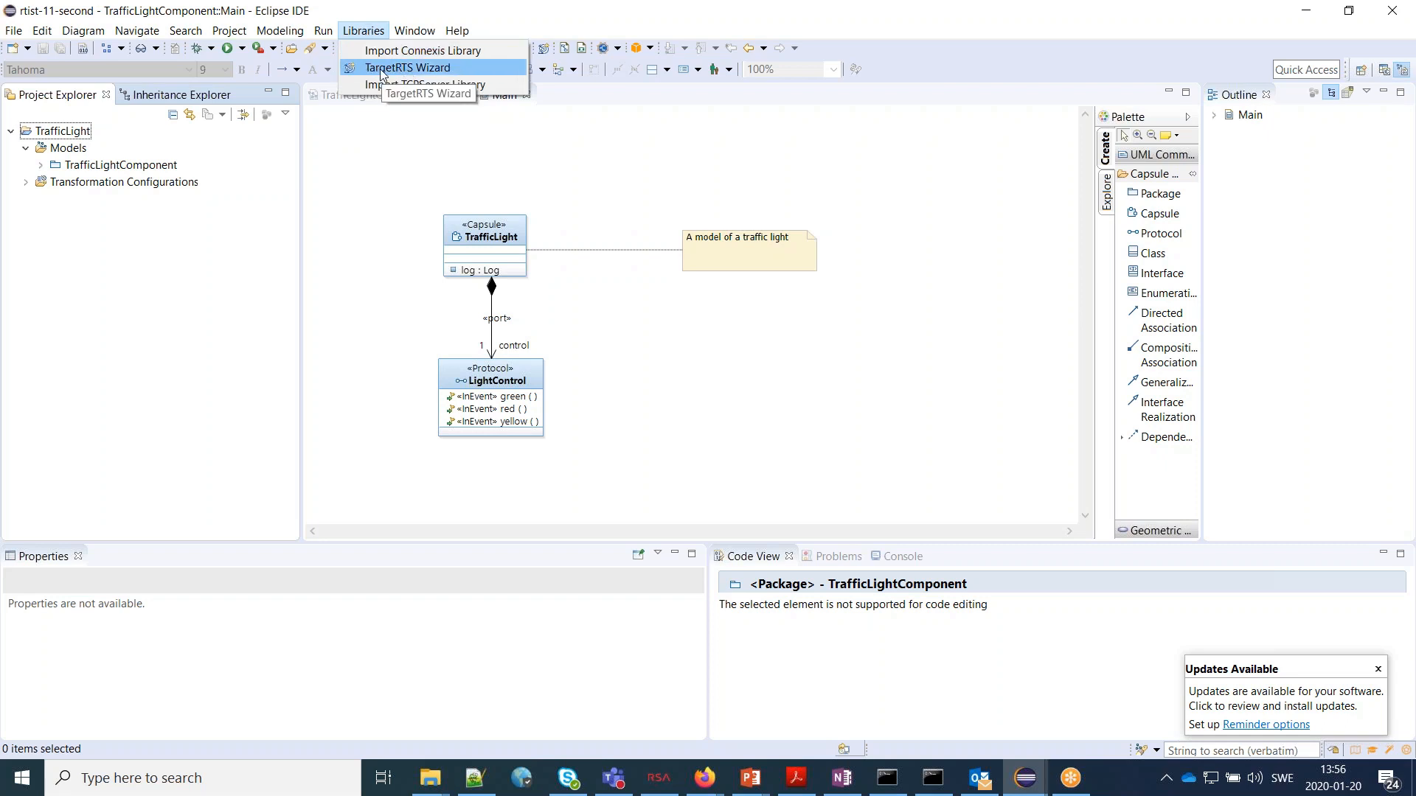
mouse_move(359, 30)
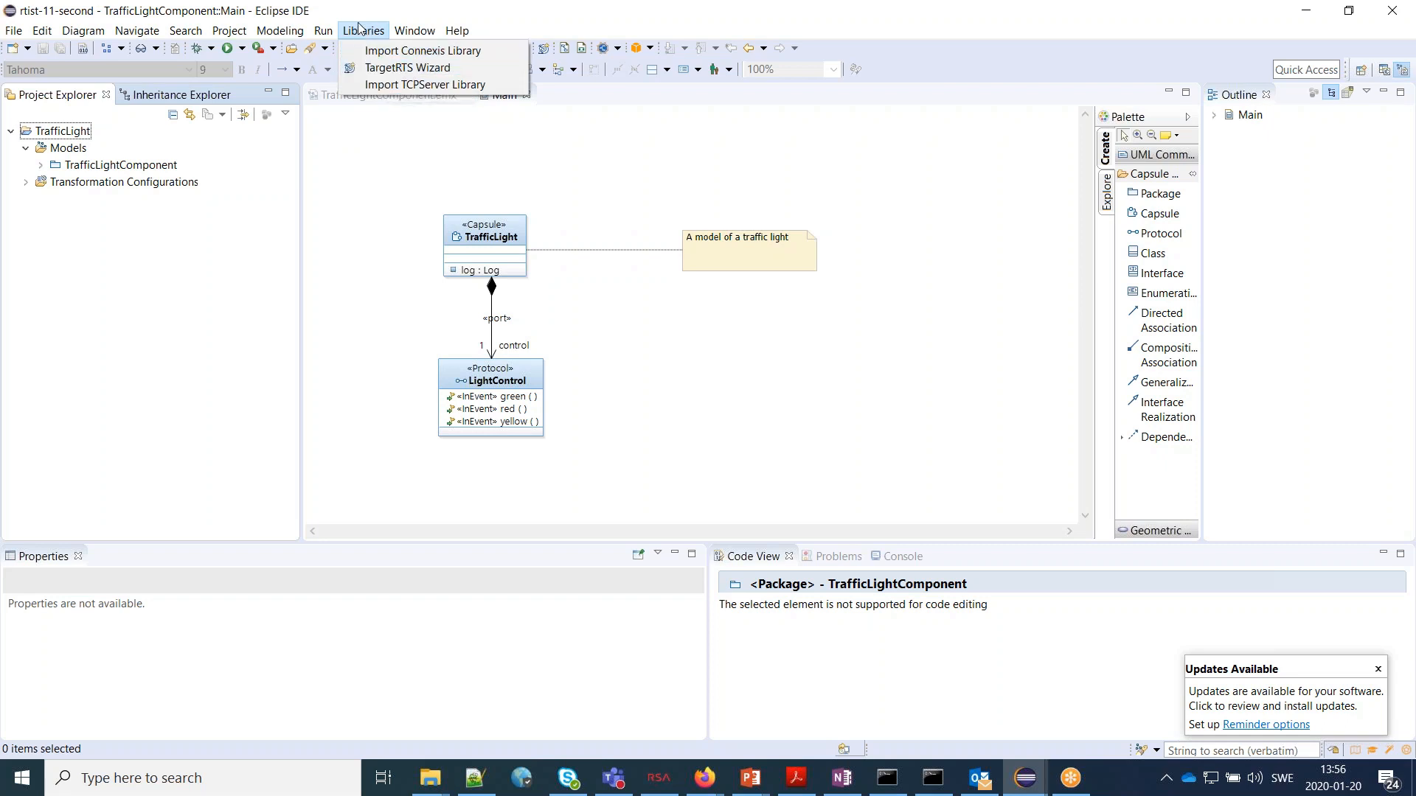
mouse_move(395, 97)
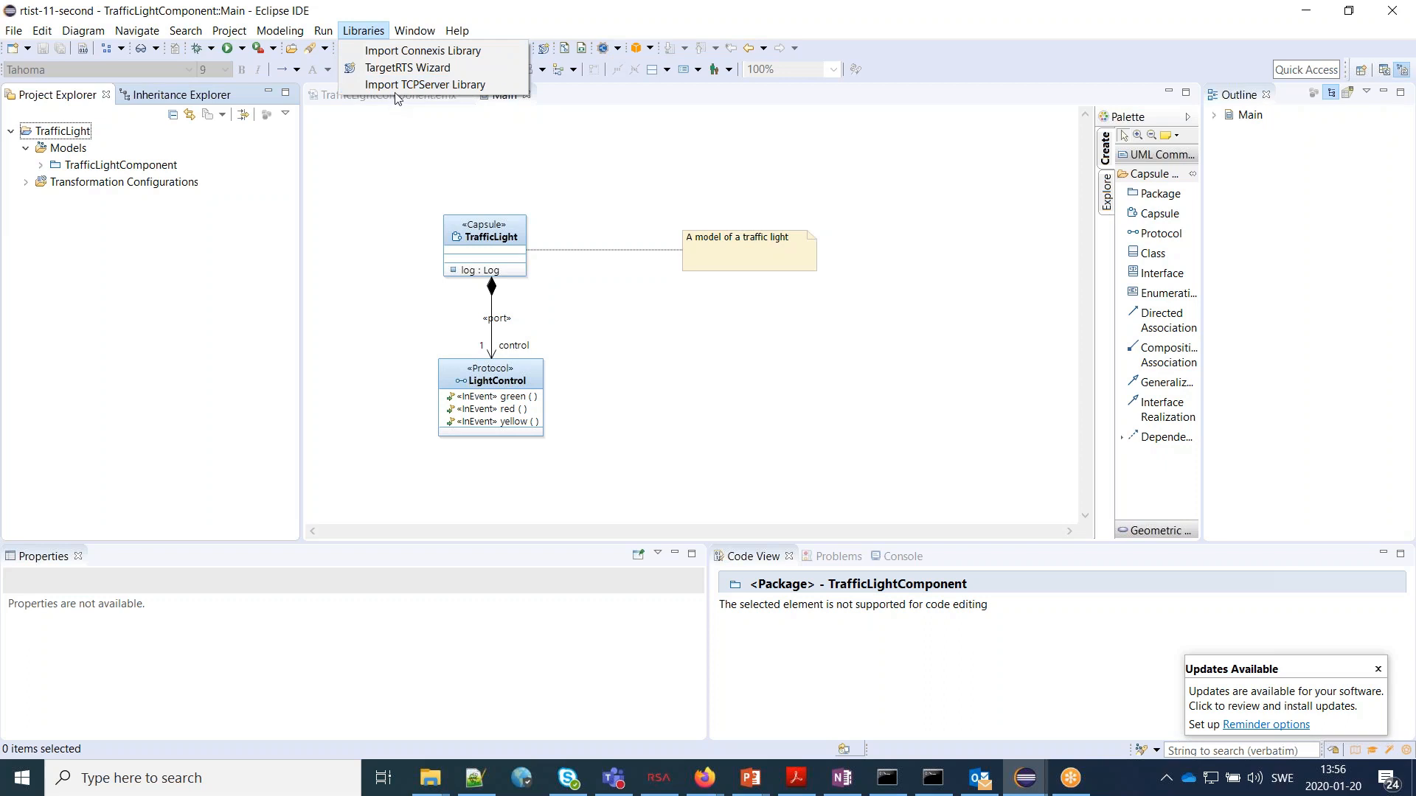
mouse_move(423, 49)
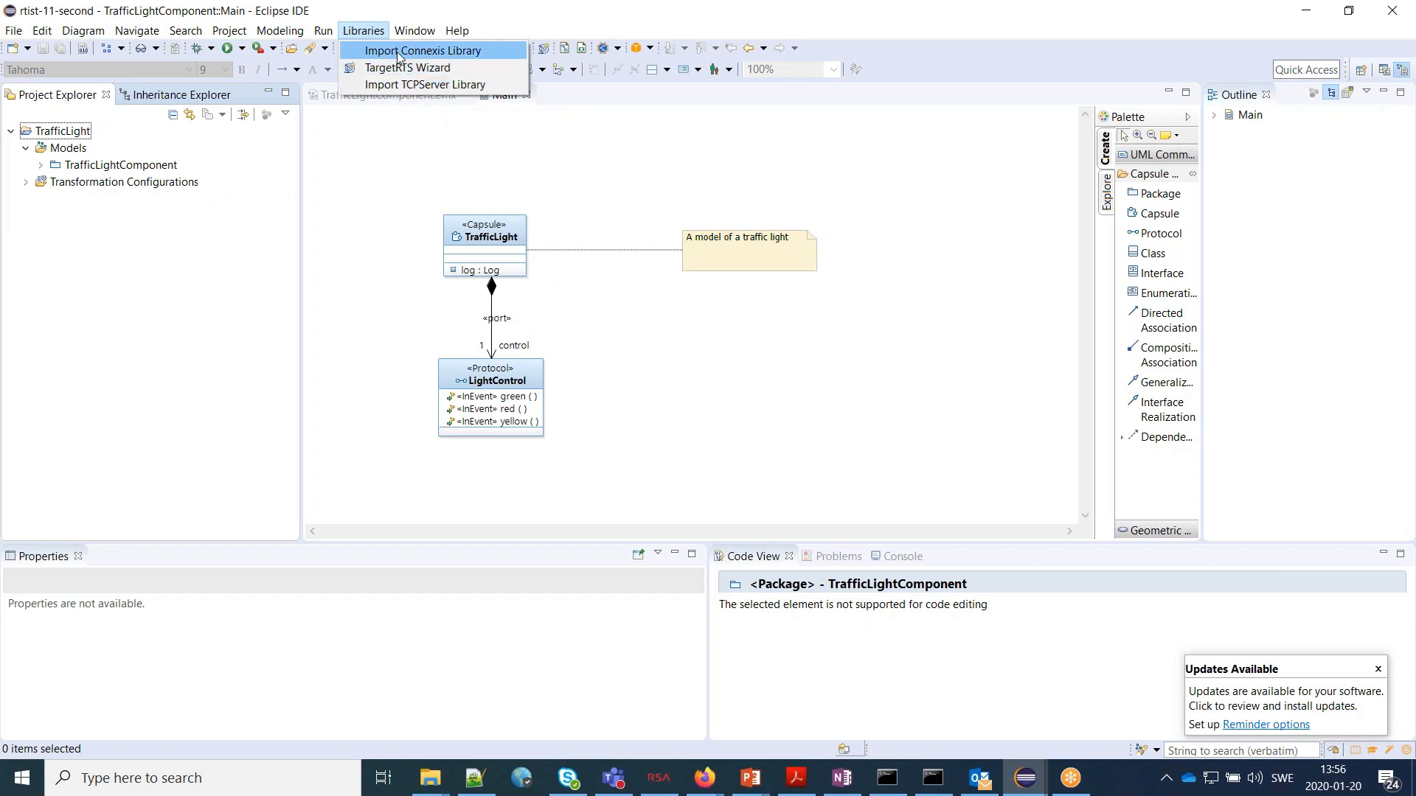
mouse_move(425, 84)
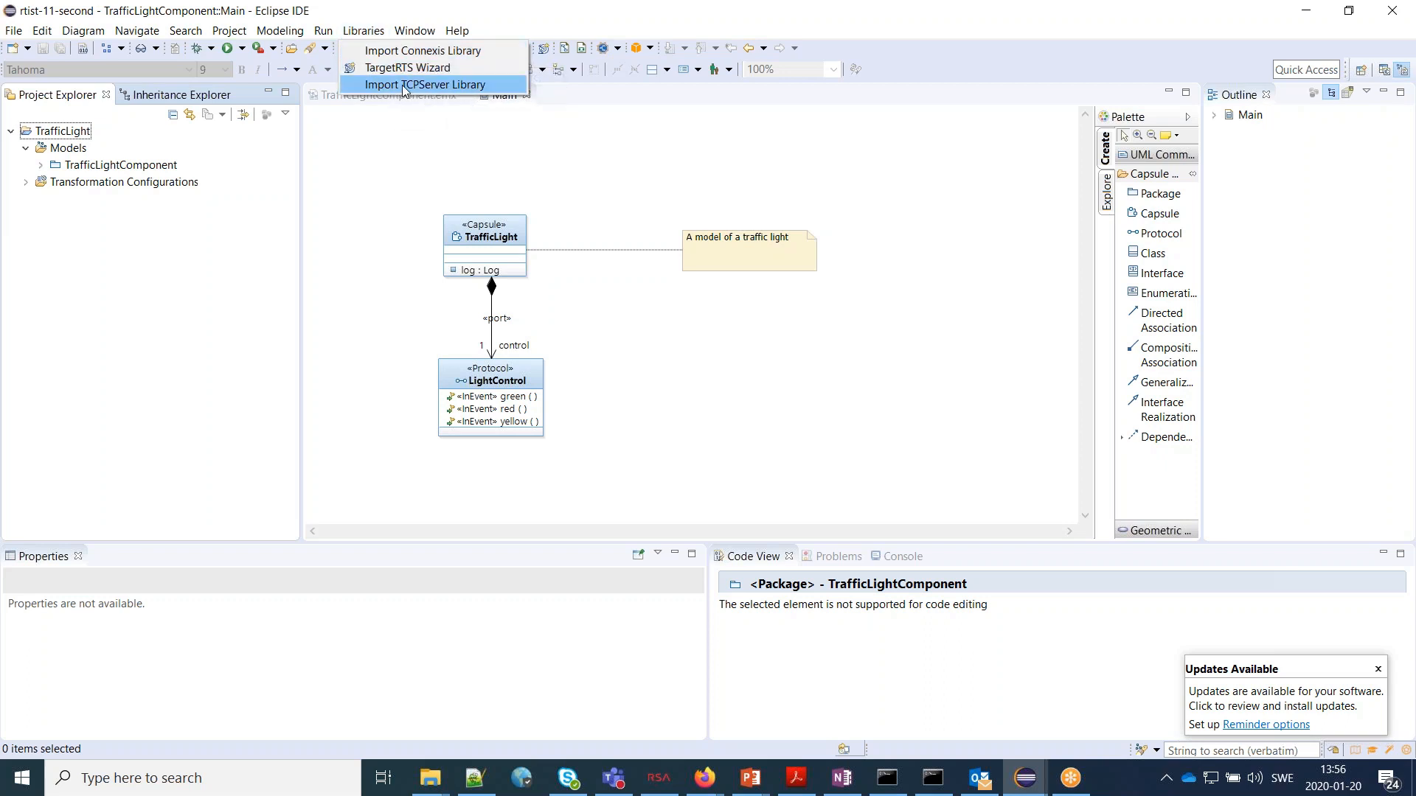
Run Import TCPServer Library, then select LibTcpServer to view its properties.
click(424, 85)
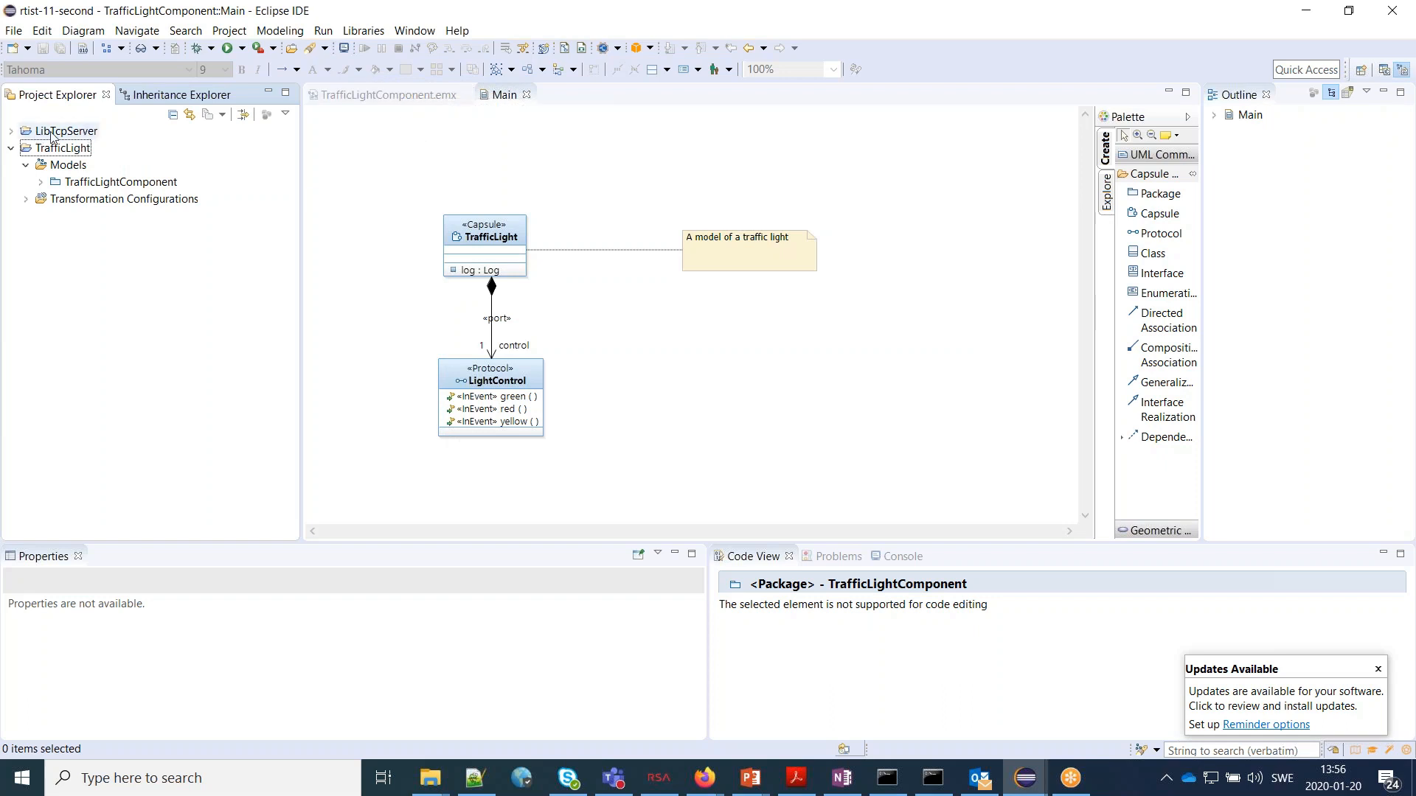
click(65, 131)
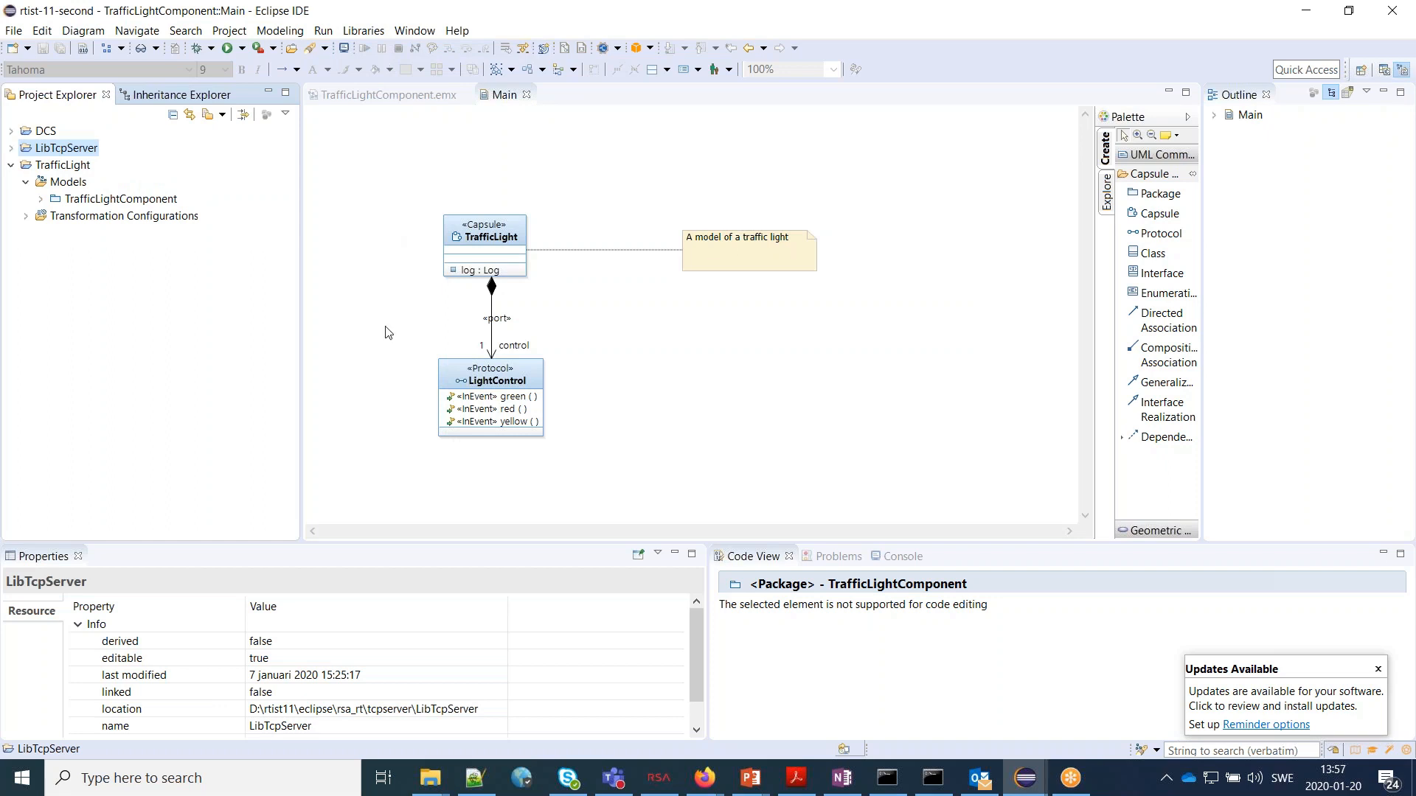
mouse_move(398, 386)
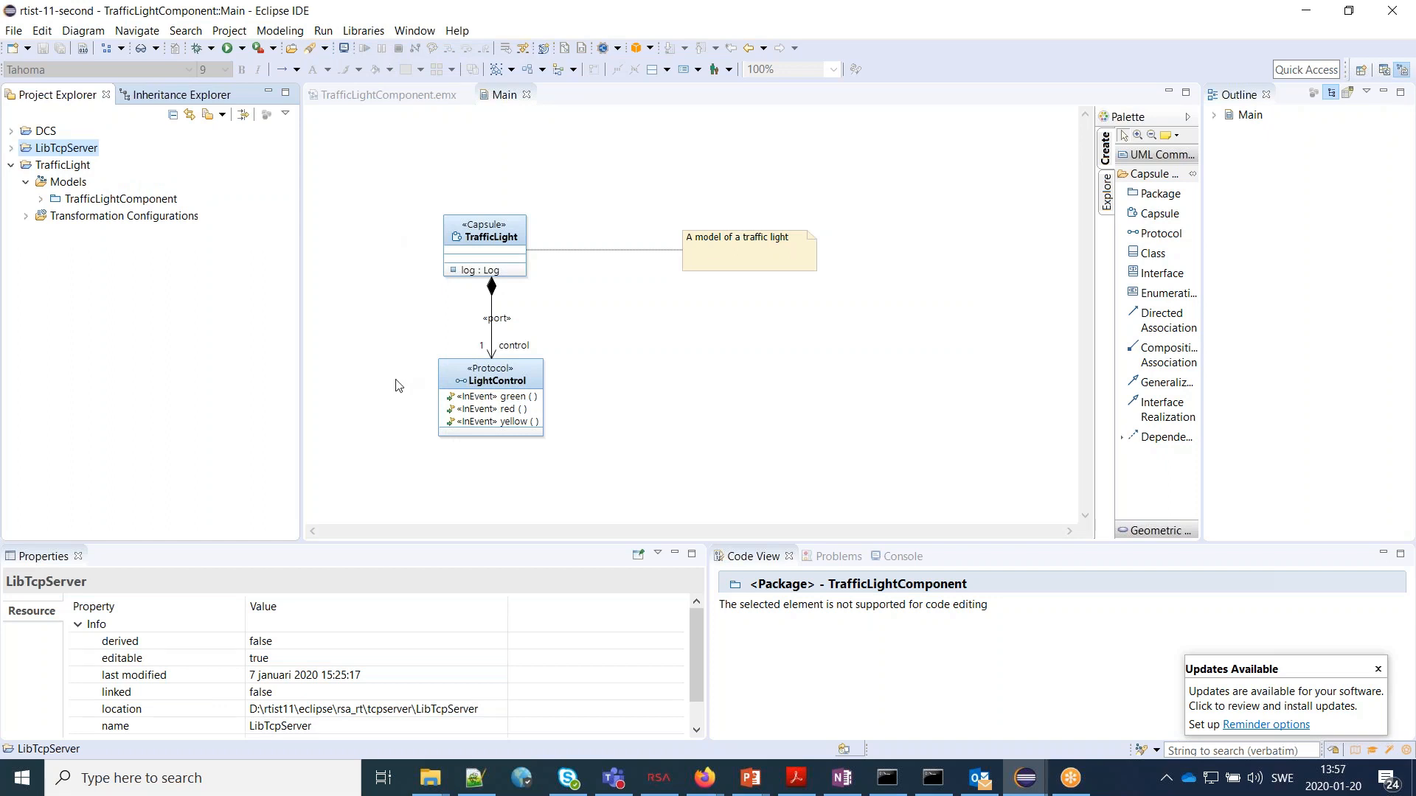